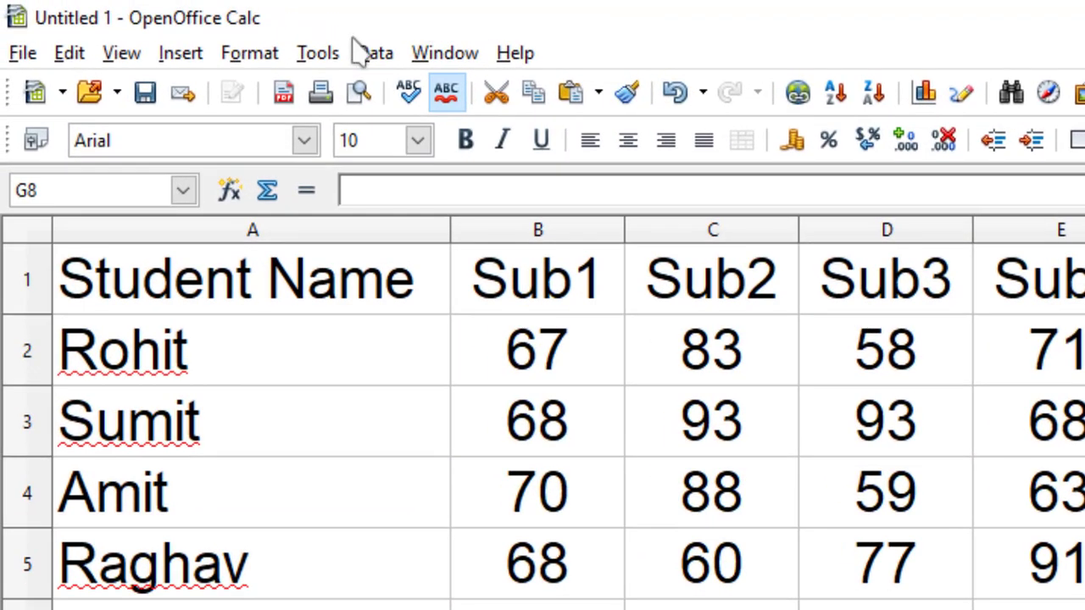
Step: Run Calculate_Student_Marks from My Macros > Standard > Test_Macro via Run Macro
{"action": "left_click", "coordinate": [317, 53]}
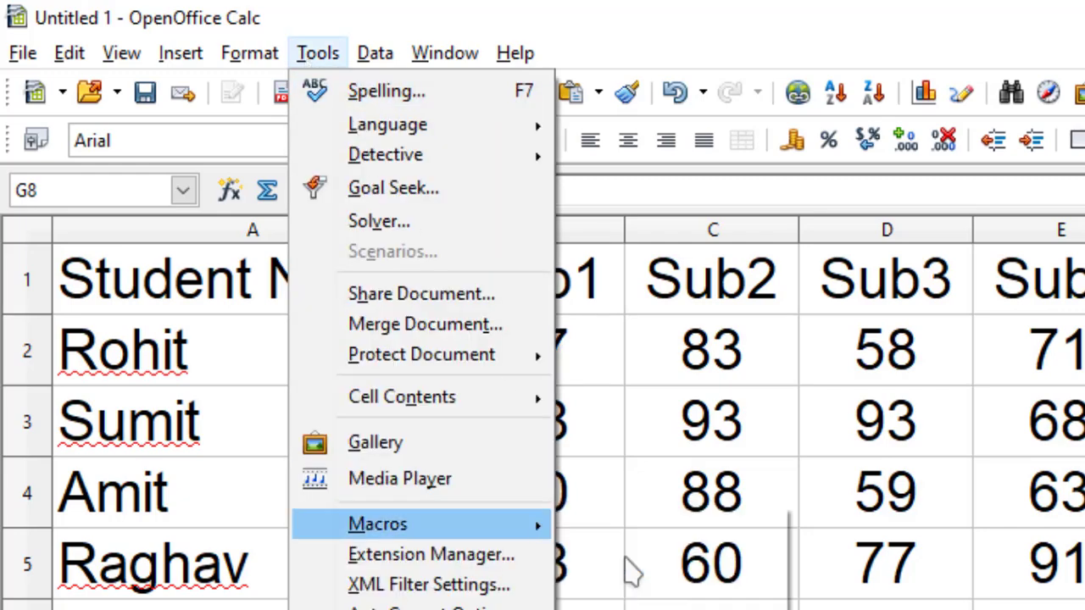
{"action": "left_click", "coordinate": [377, 523]}
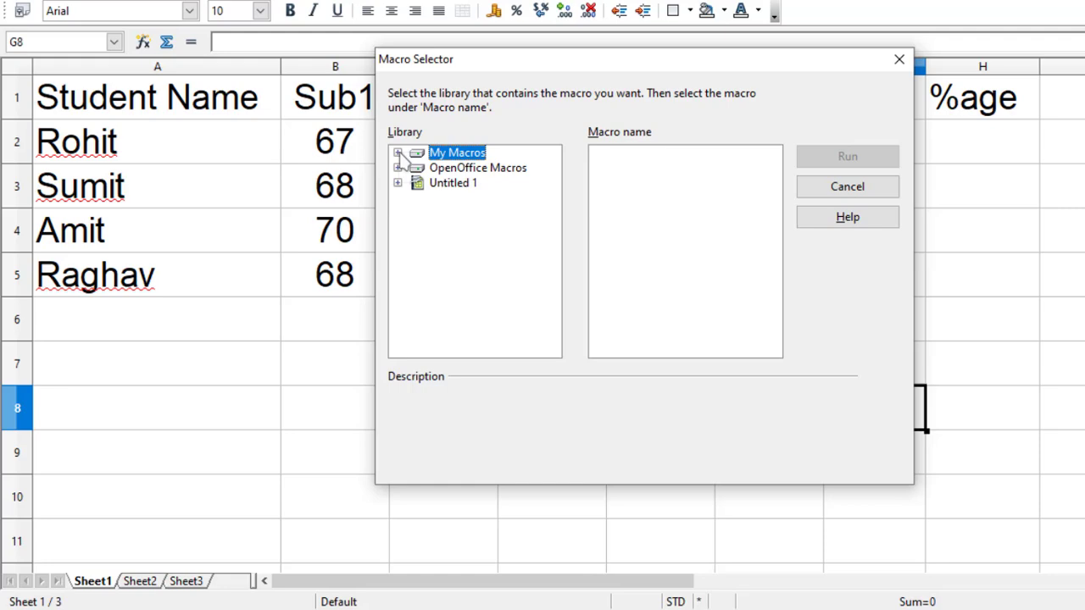
{"action": "left_click", "coordinate": [397, 152]}
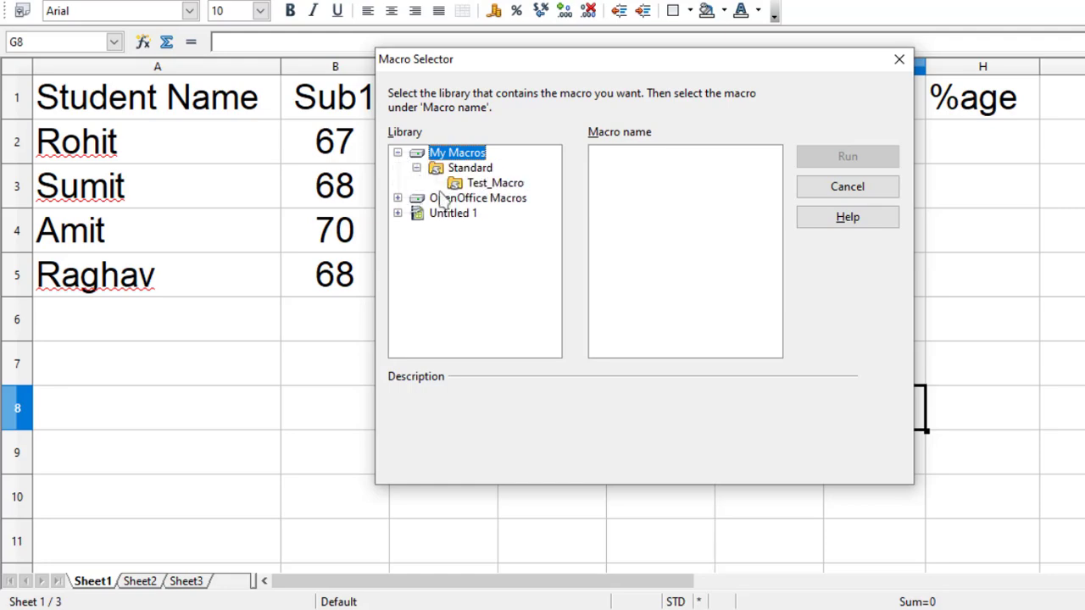
{"action": "left_click", "coordinate": [495, 183]}
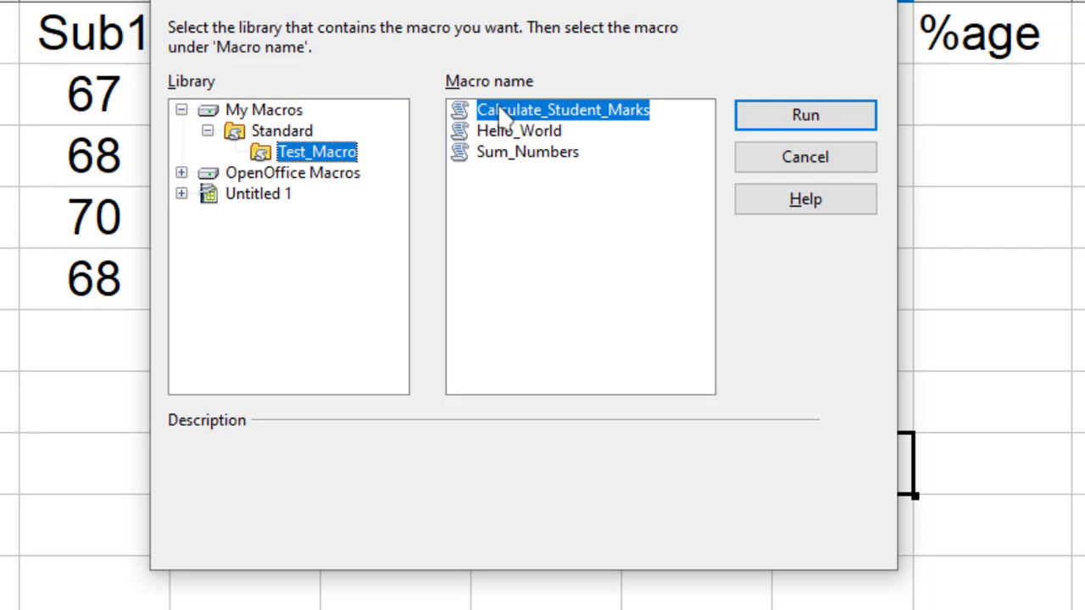
{"action": "mouse_move", "coordinate": [504, 134]}
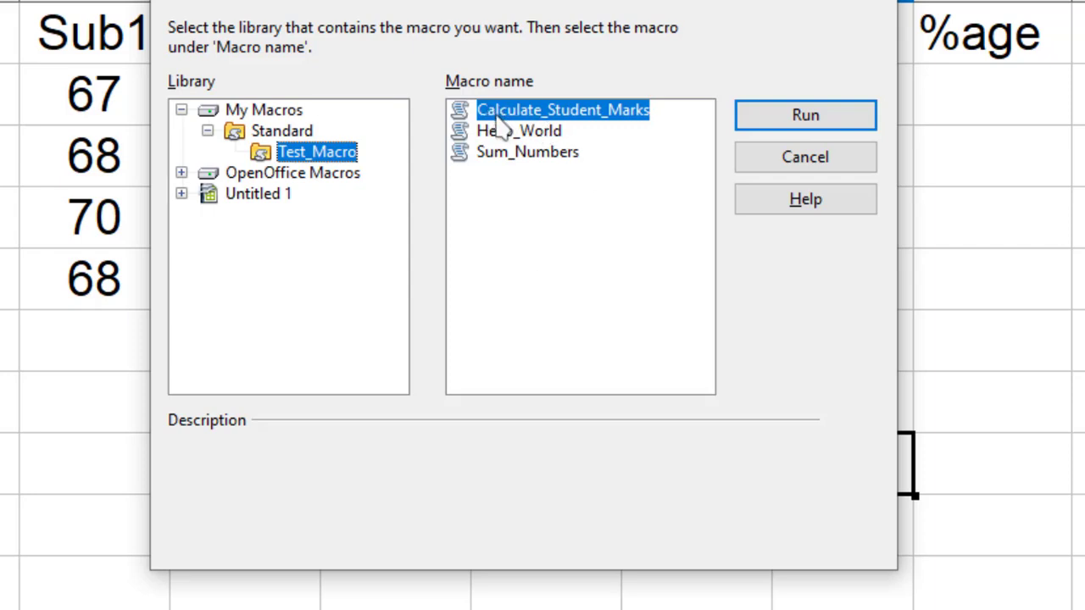
{"action": "mouse_move", "coordinate": [736, 131]}
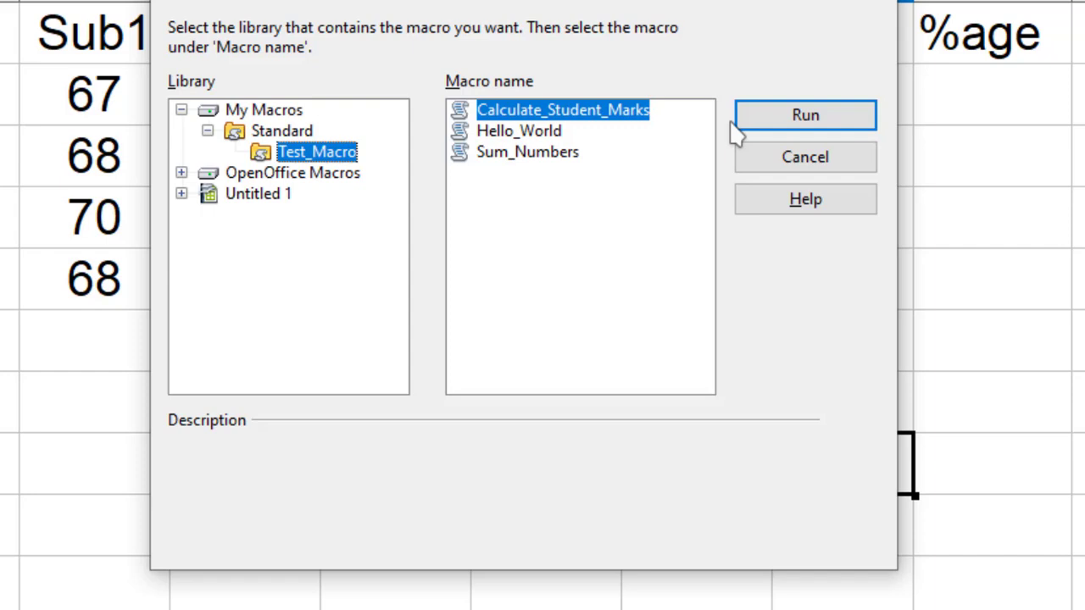
{"action": "left_click", "coordinate": [804, 115]}
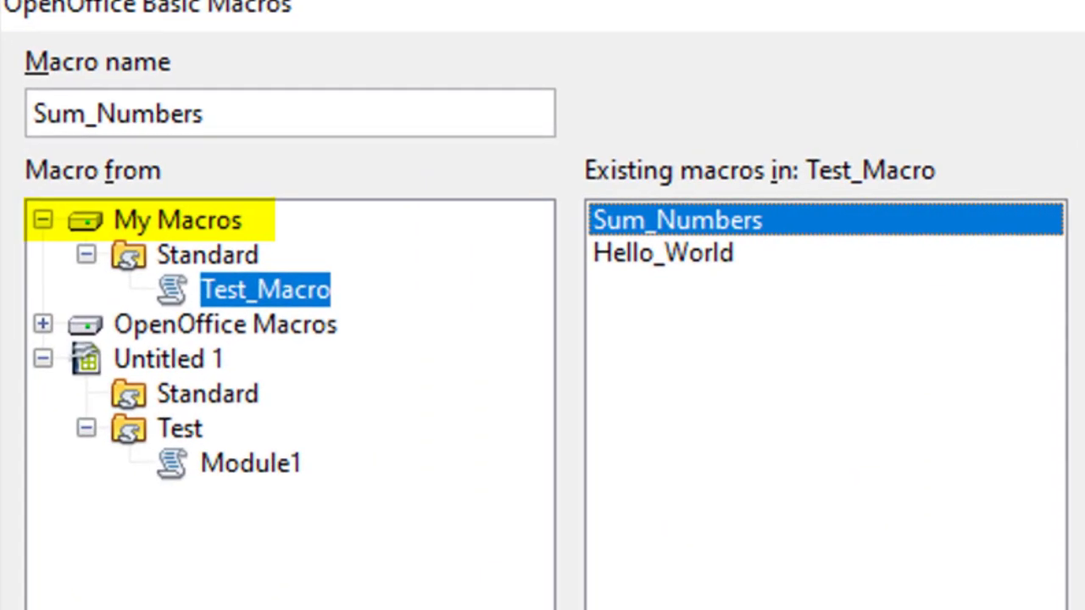
Step: Browse entries in the Basic Macros list, then close it and return to Untitled 2
{"action": "left_click", "coordinate": [224, 324]}
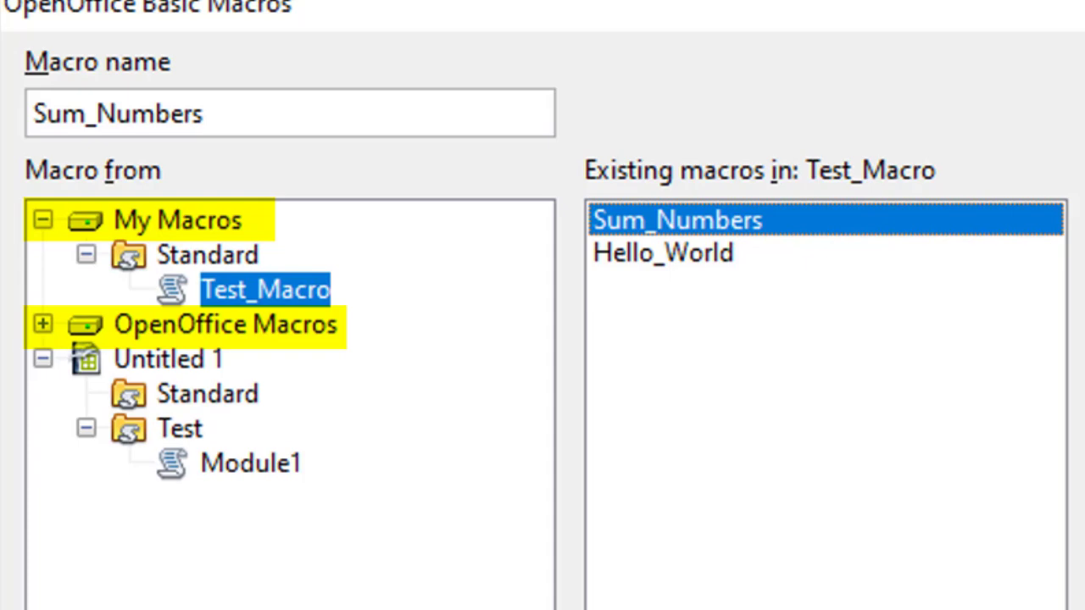
{"action": "left_click", "coordinate": [168, 358]}
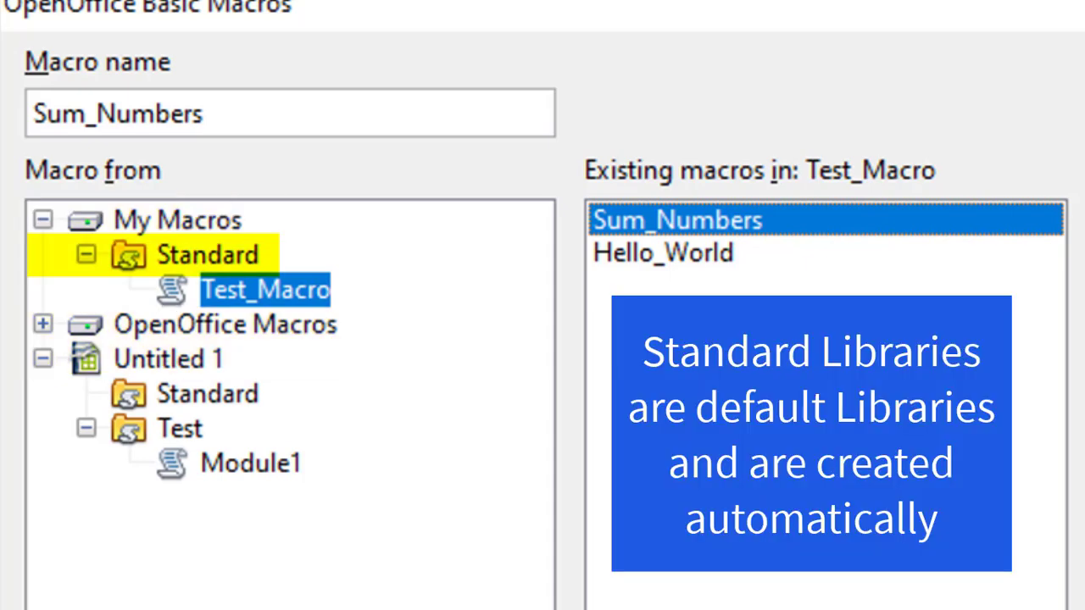
{"action": "left_click", "coordinate": [206, 393]}
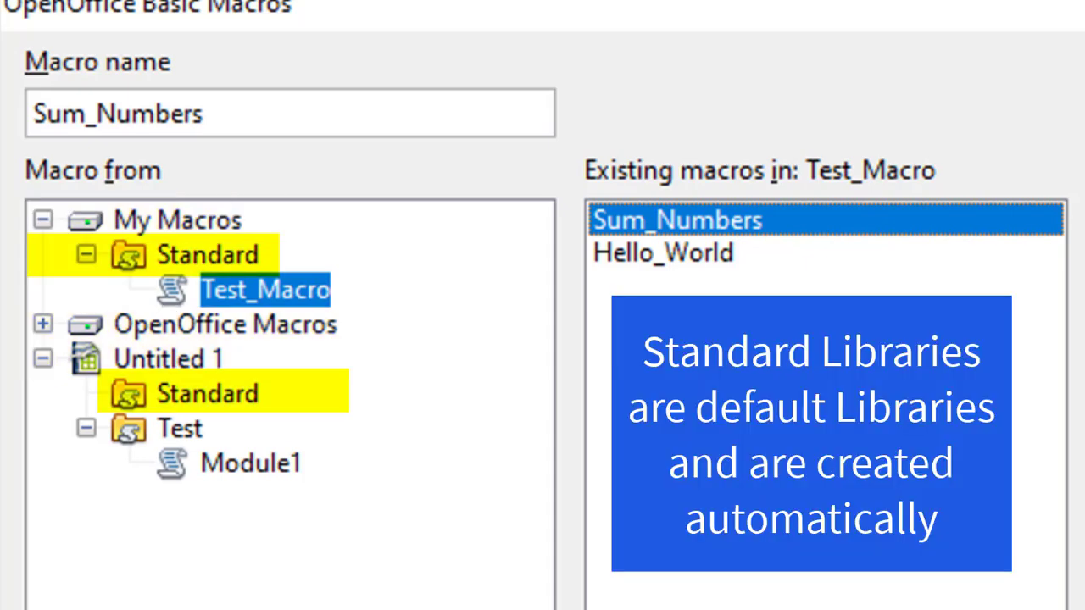
{"action": "left_click", "coordinate": [179, 428]}
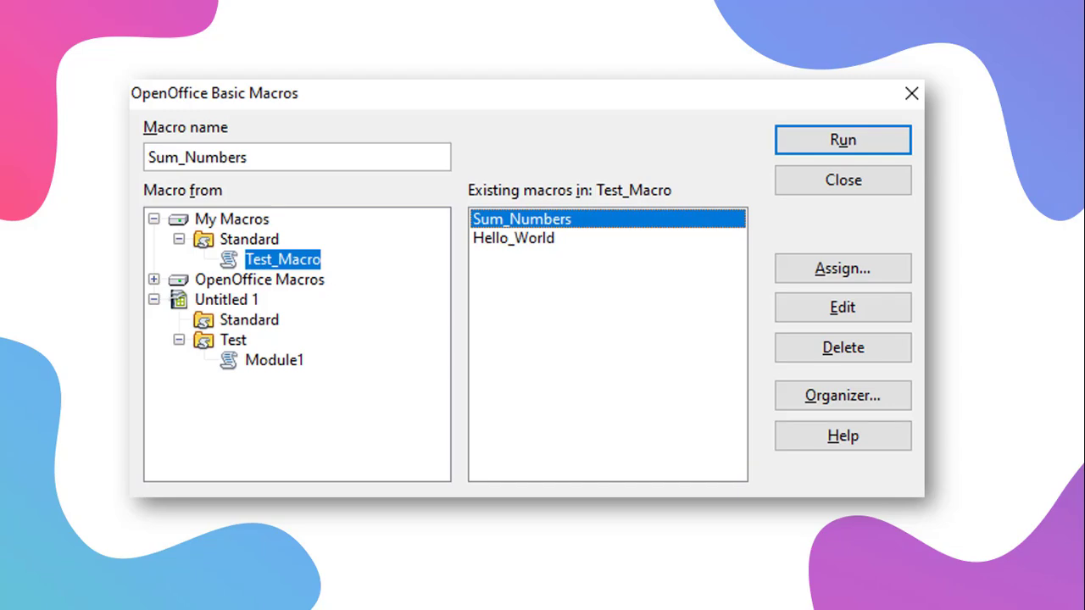
{"action": "left_click", "coordinate": [841, 178]}
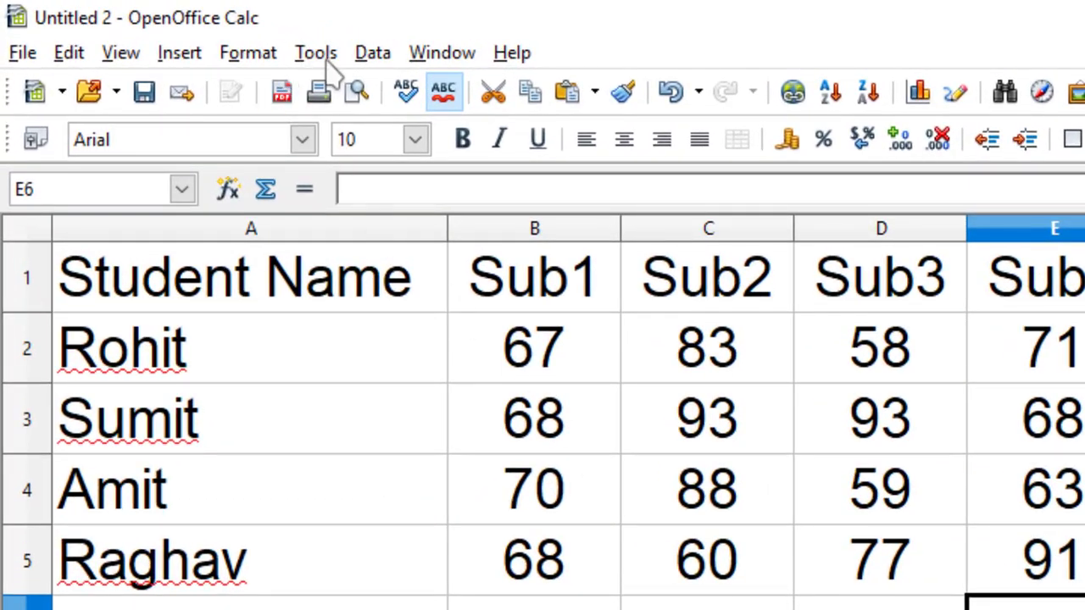
Step: Record a macro entering =SUM Total formulas and Total/5 %age formulas, then stop recording
{"action": "left_click", "coordinate": [314, 51]}
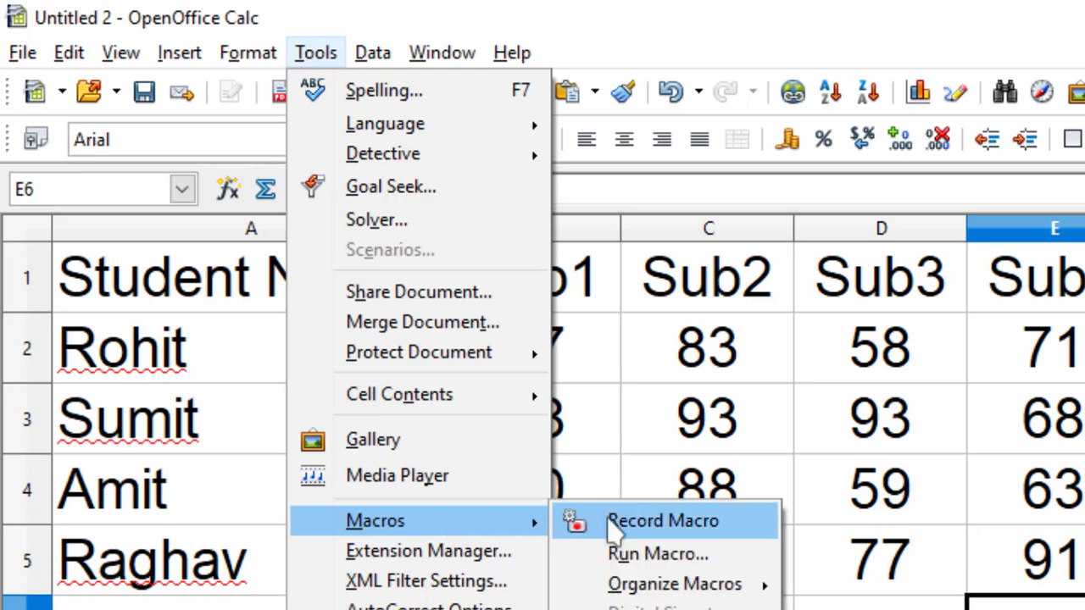
{"action": "left_click", "coordinate": [662, 521]}
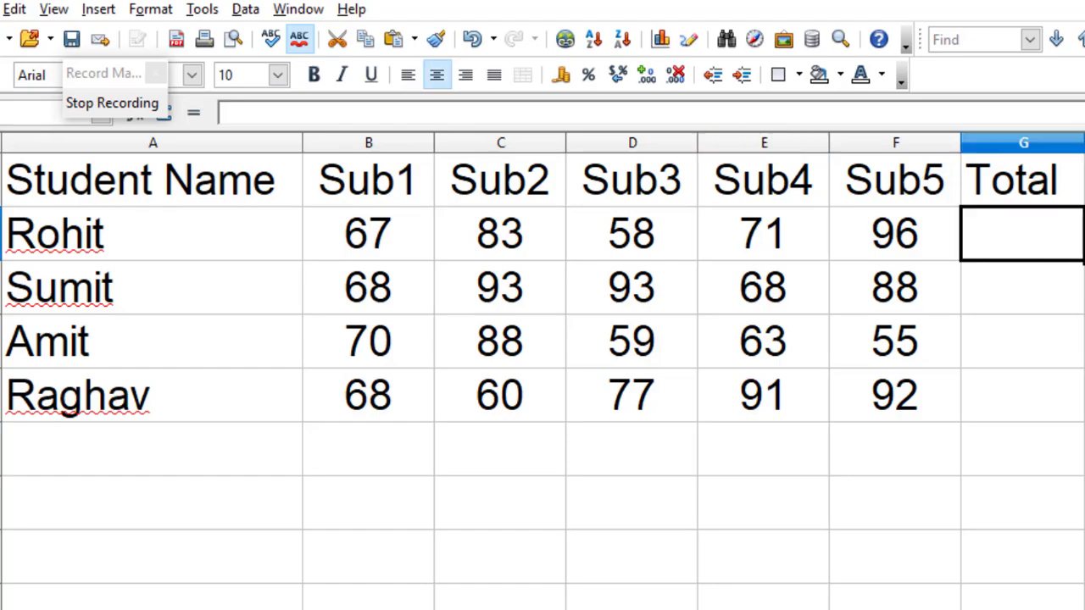
{"action": "type", "text": "=sum("}
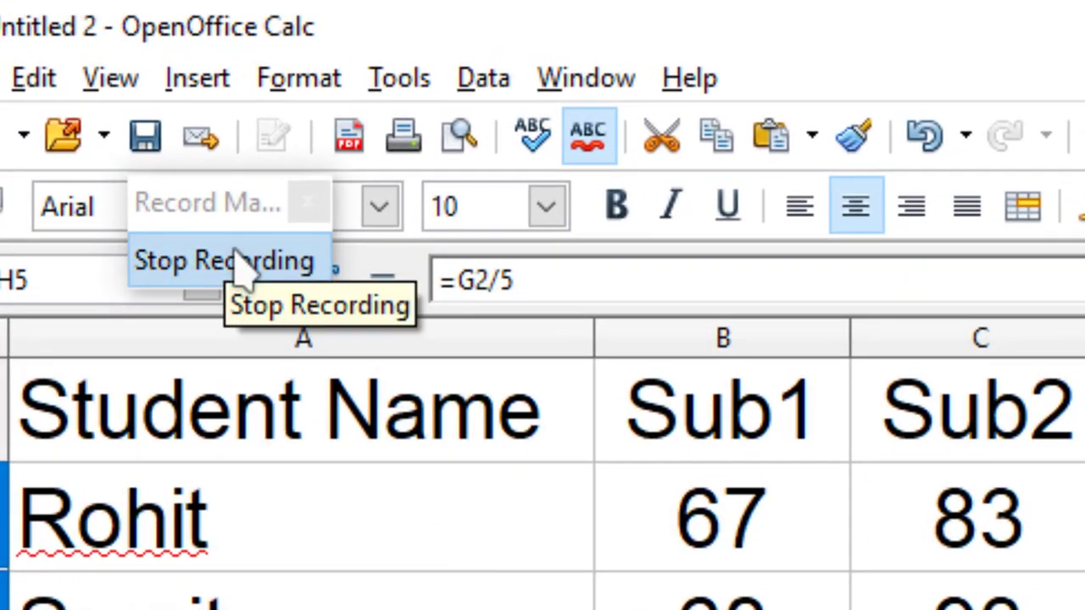
{"action": "left_click", "coordinate": [223, 261]}
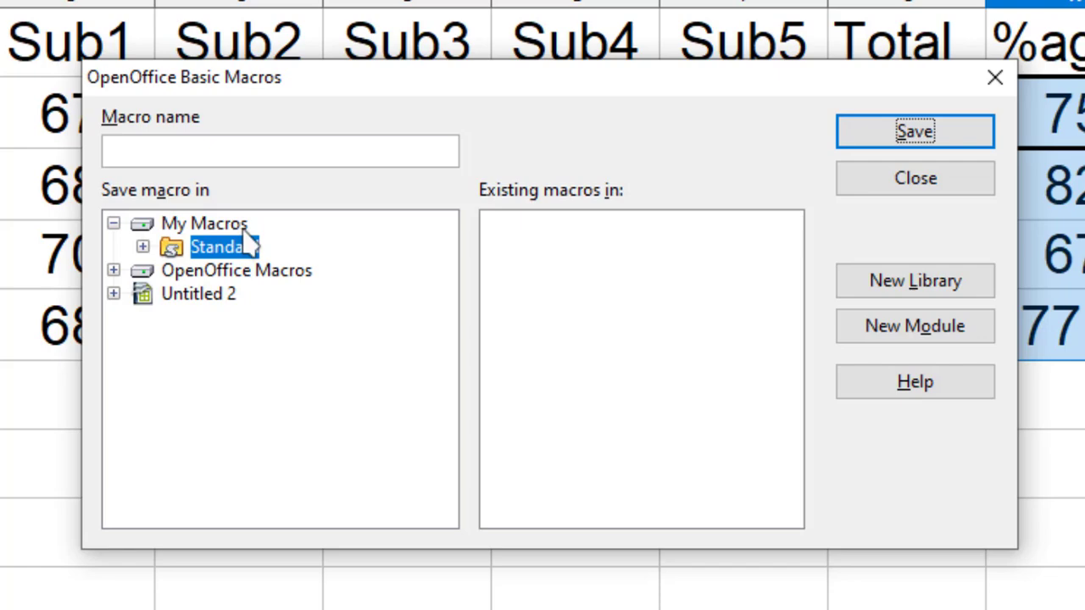
{"action": "mouse_move", "coordinate": [242, 275]}
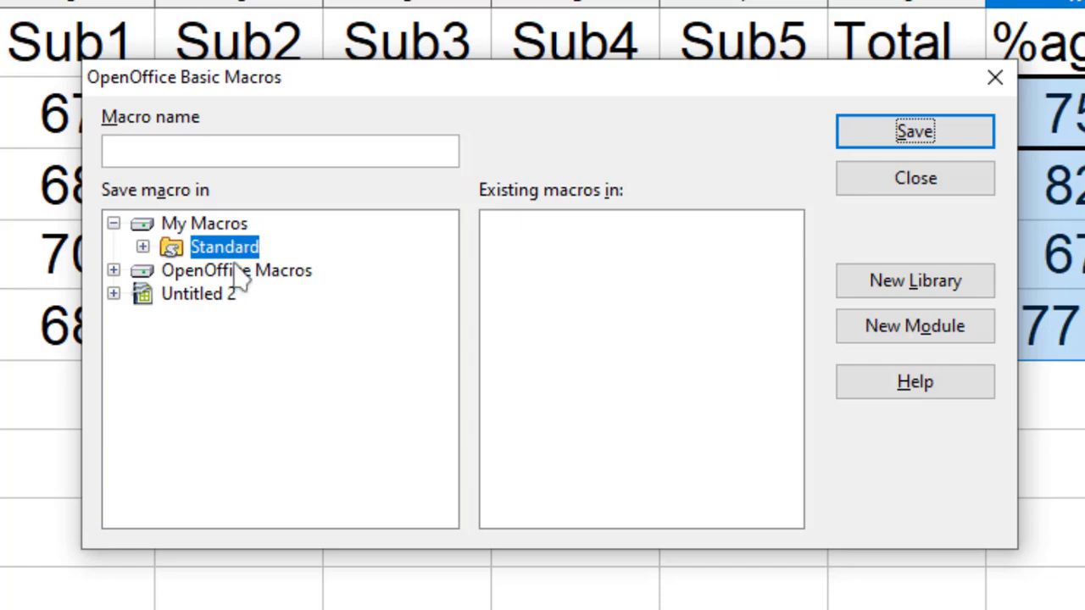
{"action": "mouse_move", "coordinate": [233, 321]}
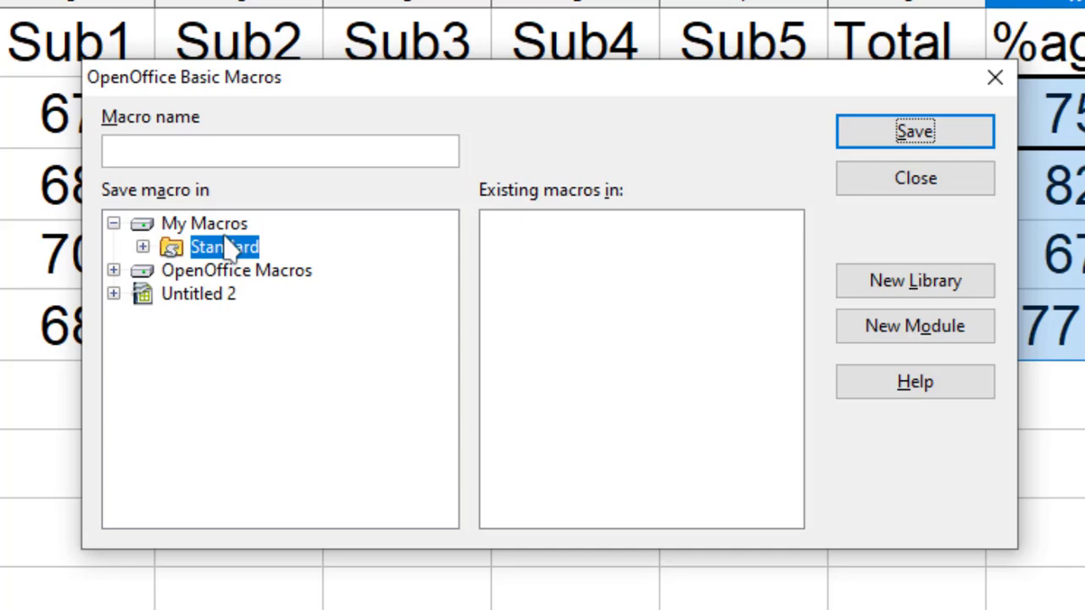
{"action": "mouse_move", "coordinate": [203, 318]}
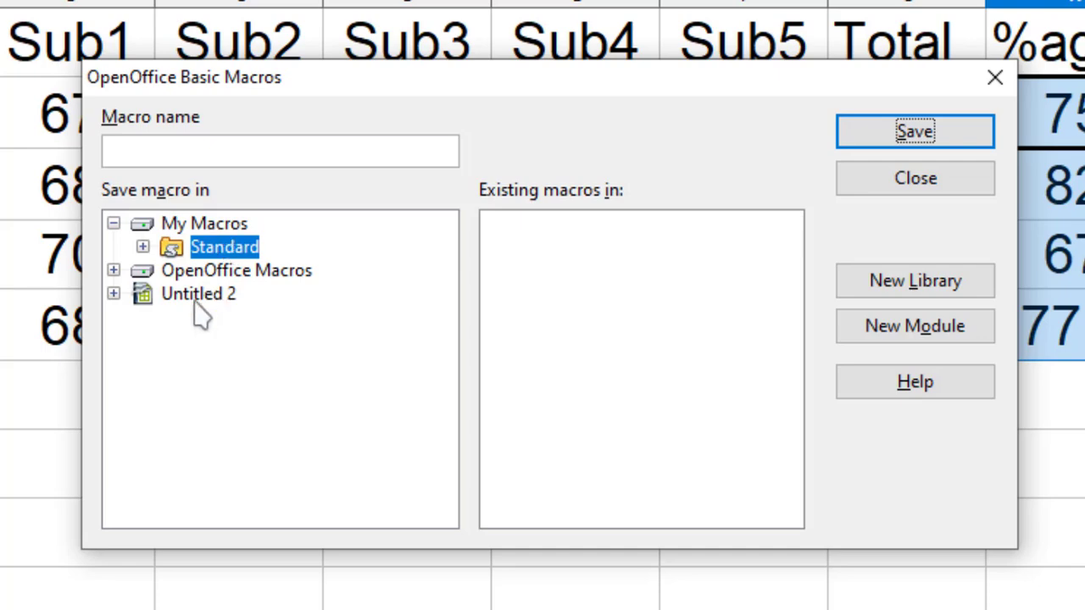
Step: Choose Untitled 2 as the macro's save location and expand its Standard library
{"action": "left_click", "coordinate": [198, 293]}
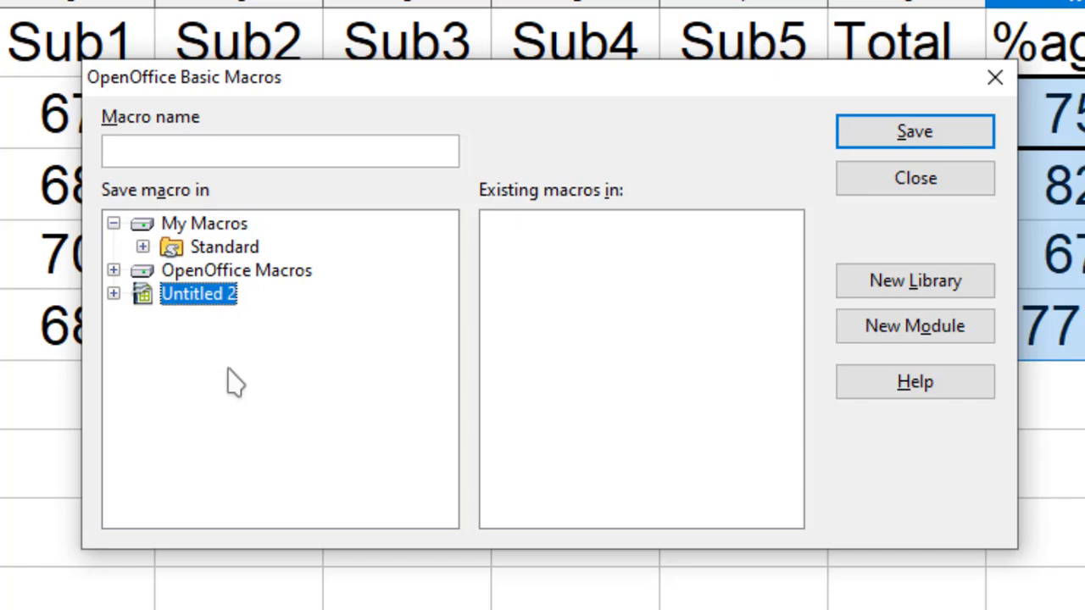
{"action": "mouse_move", "coordinate": [176, 363]}
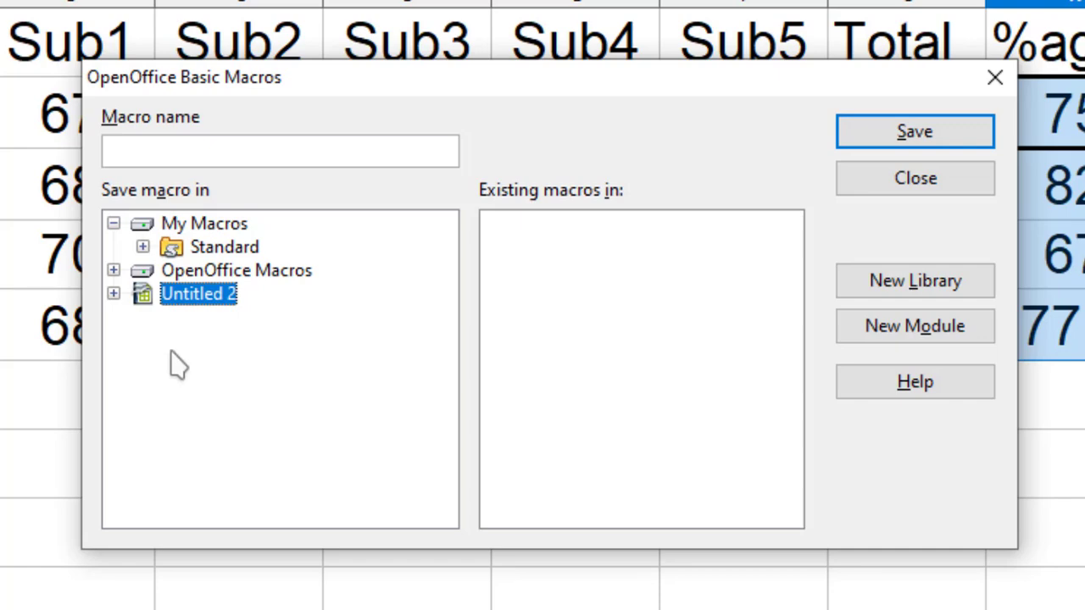
{"action": "left_click", "coordinate": [114, 294]}
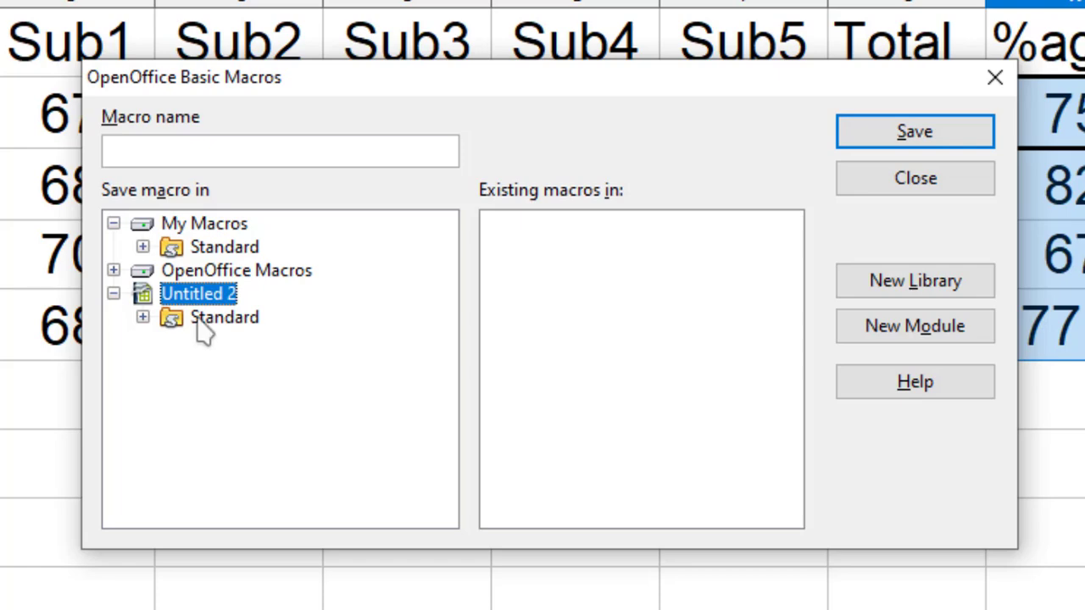
{"action": "mouse_move", "coordinate": [644, 343]}
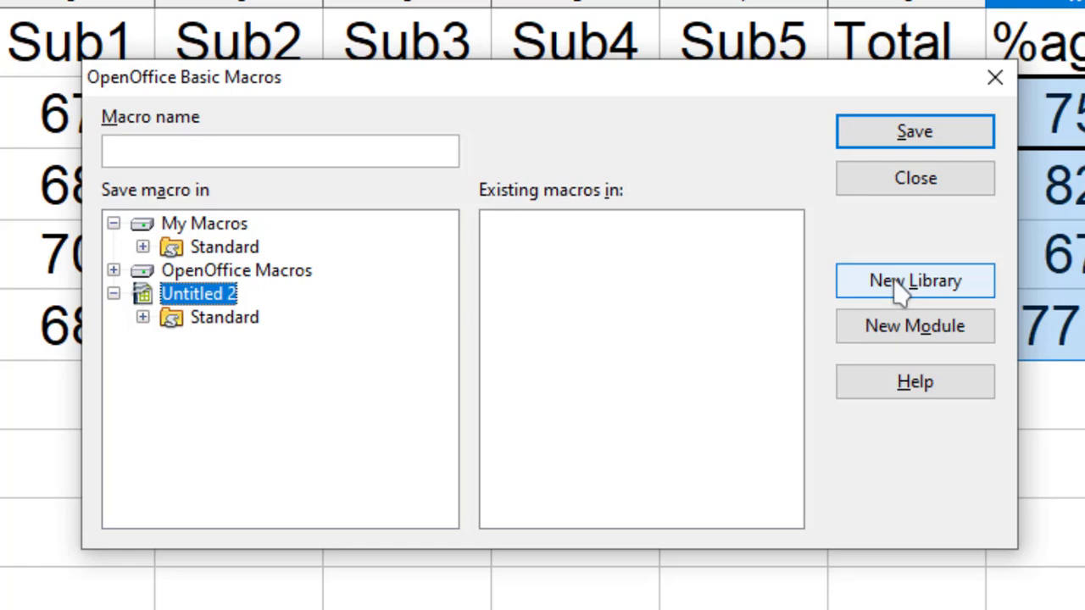
Step: Create a new library named My in the Untitled 2 document
{"action": "left_click", "coordinate": [914, 281]}
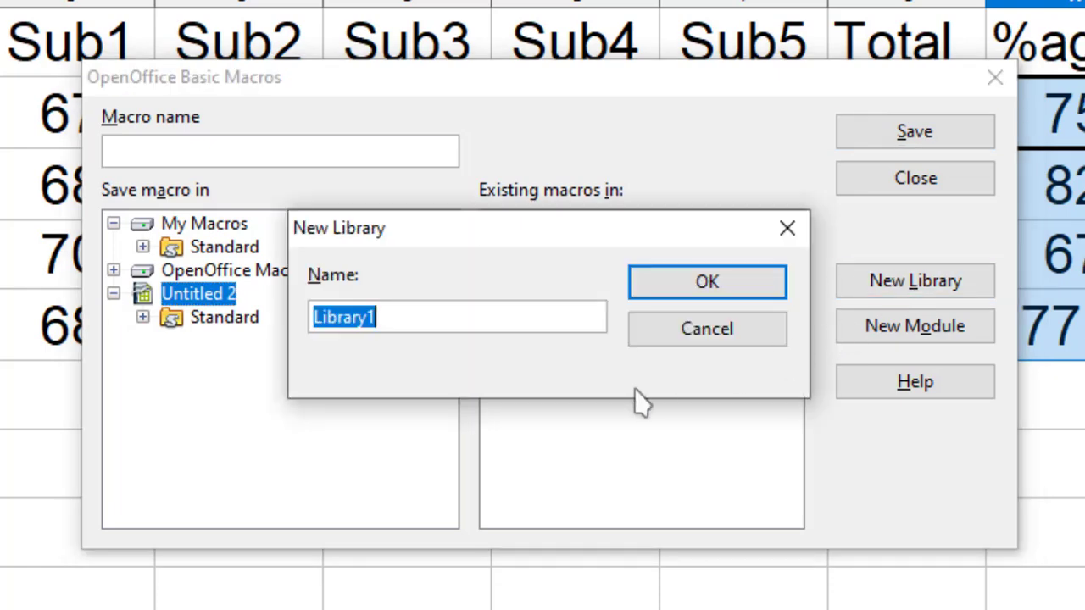
{"action": "type", "text": "My"}
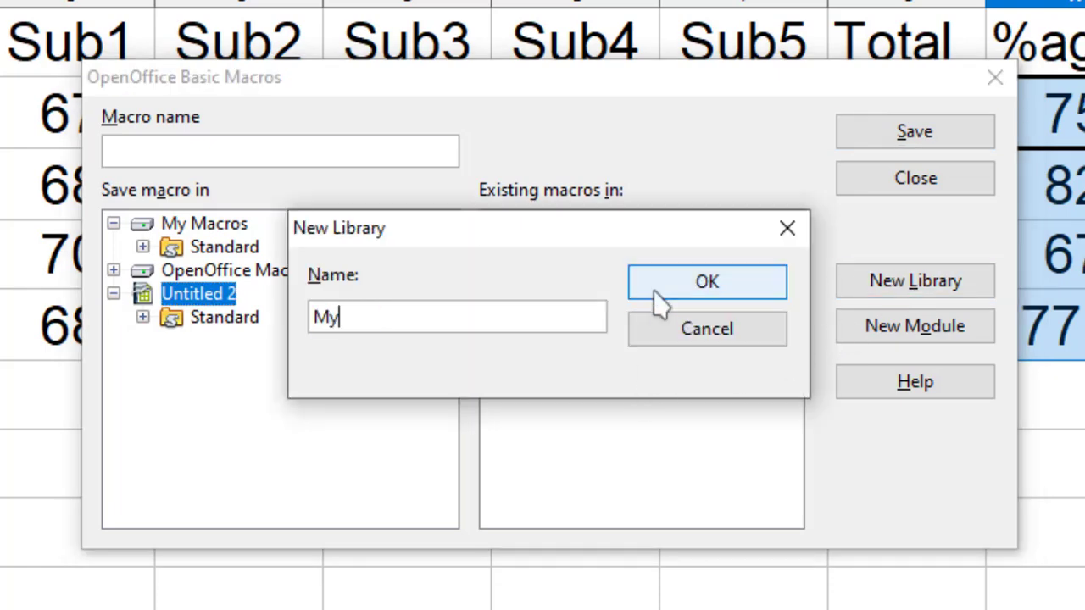
{"action": "left_click", "coordinate": [707, 281]}
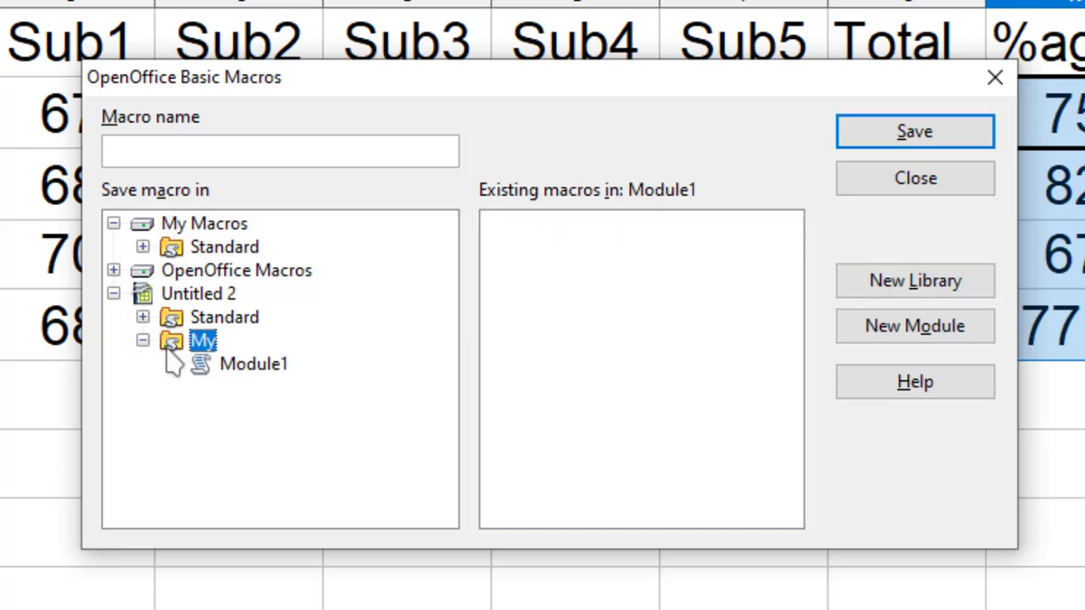
Step: Save the recorded macro as Create_Score in the My library's Module1
{"action": "left_click", "coordinate": [225, 317]}
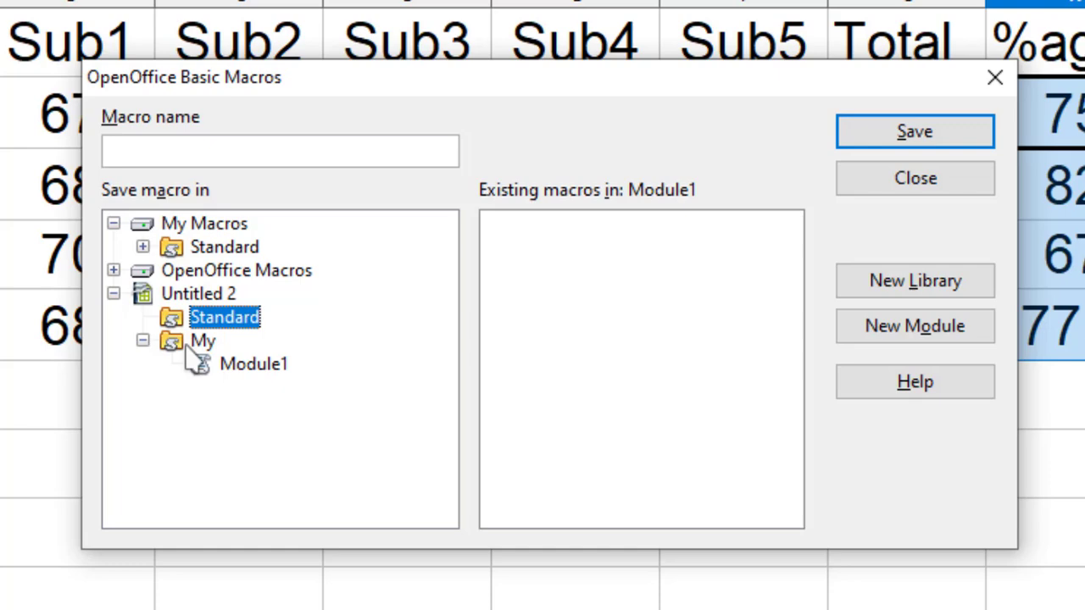
{"action": "left_click", "coordinate": [203, 340]}
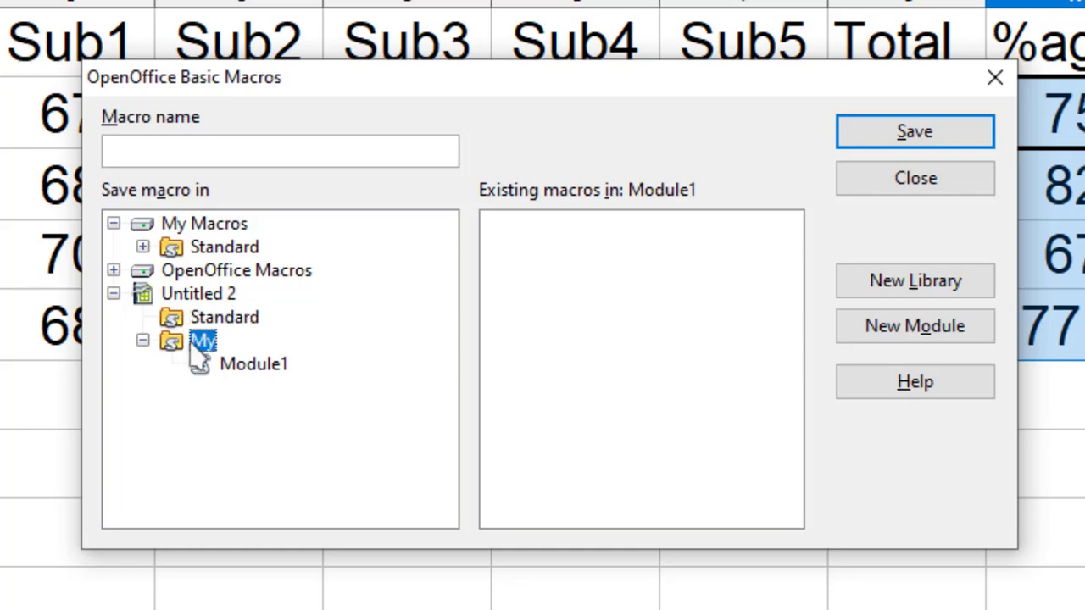
{"action": "left_click", "coordinate": [224, 317]}
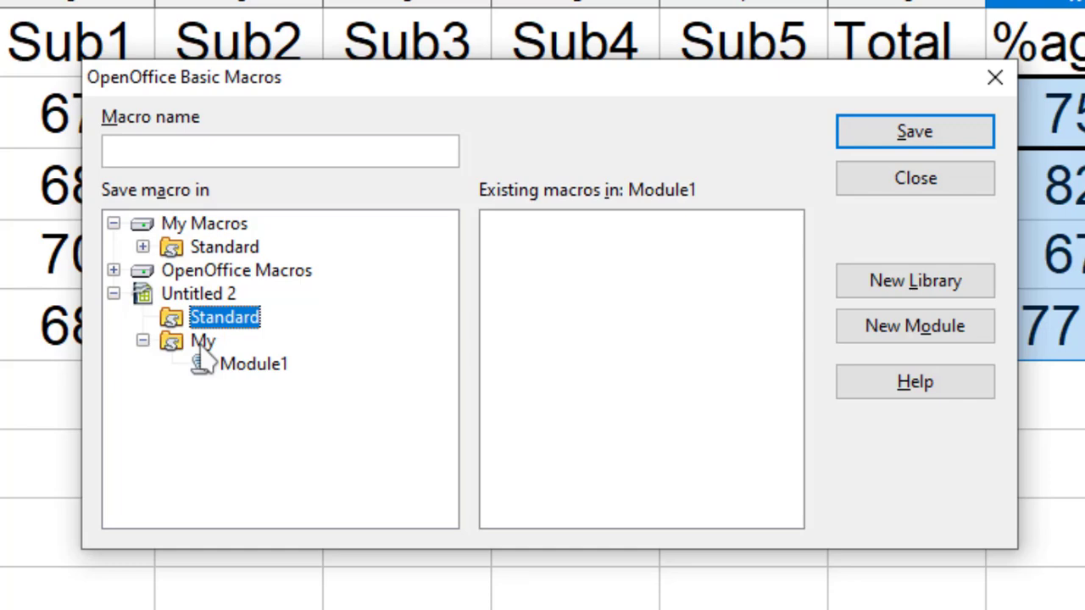
{"action": "left_click", "coordinate": [203, 340]}
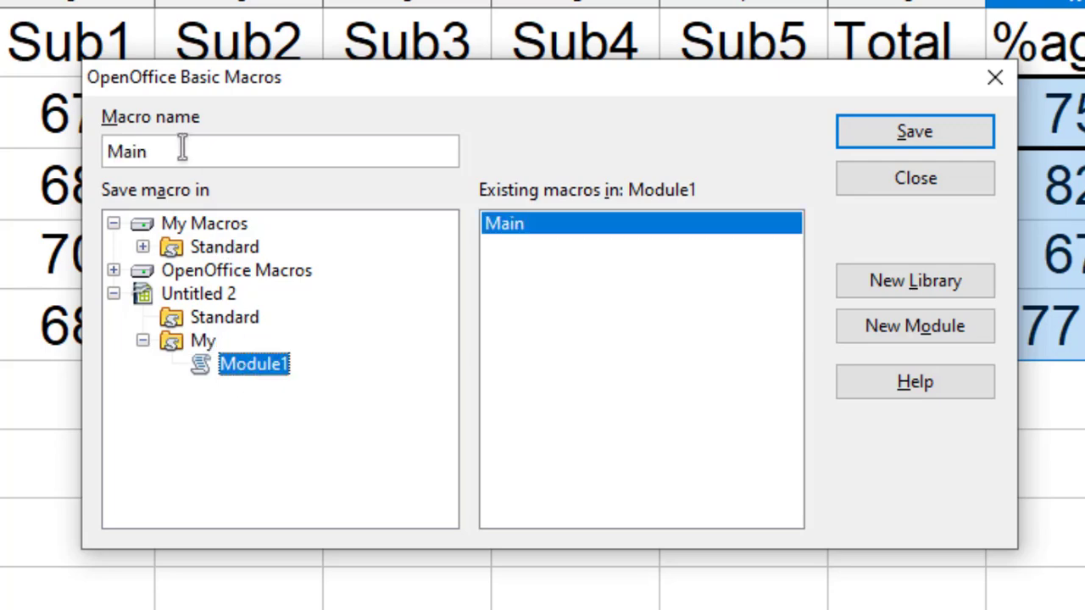
{"action": "type", "text": "Creat"}
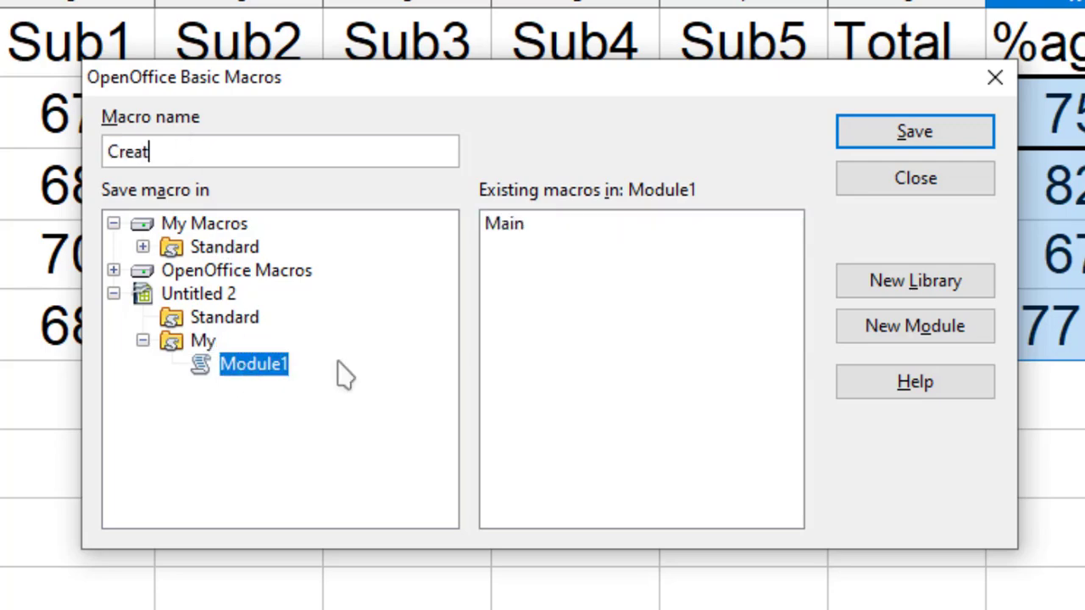
{"action": "type", "text": "e_Score"}
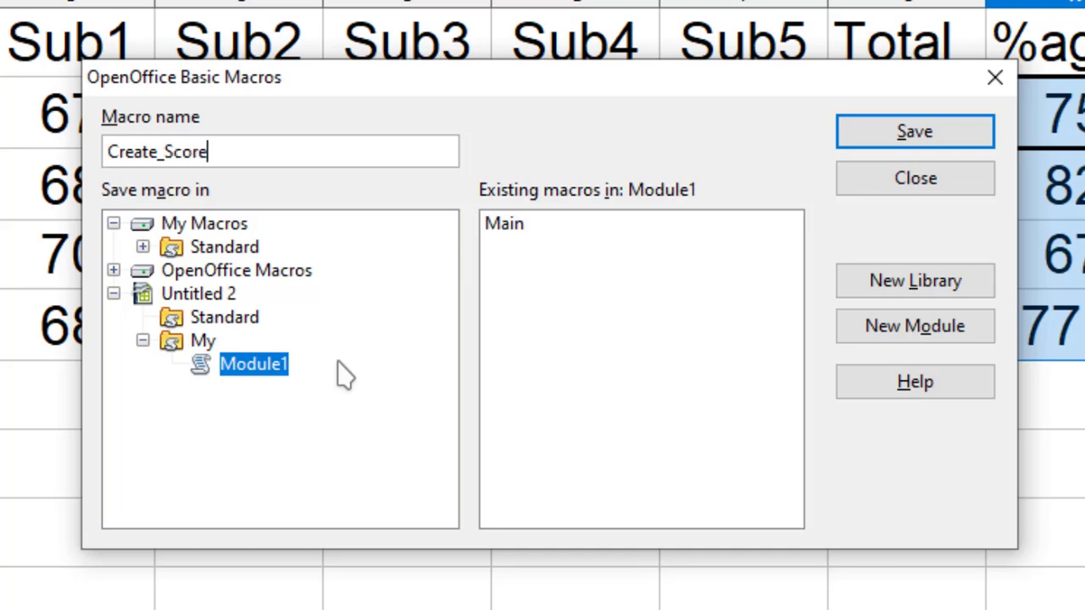
{"action": "left_click", "coordinate": [914, 131]}
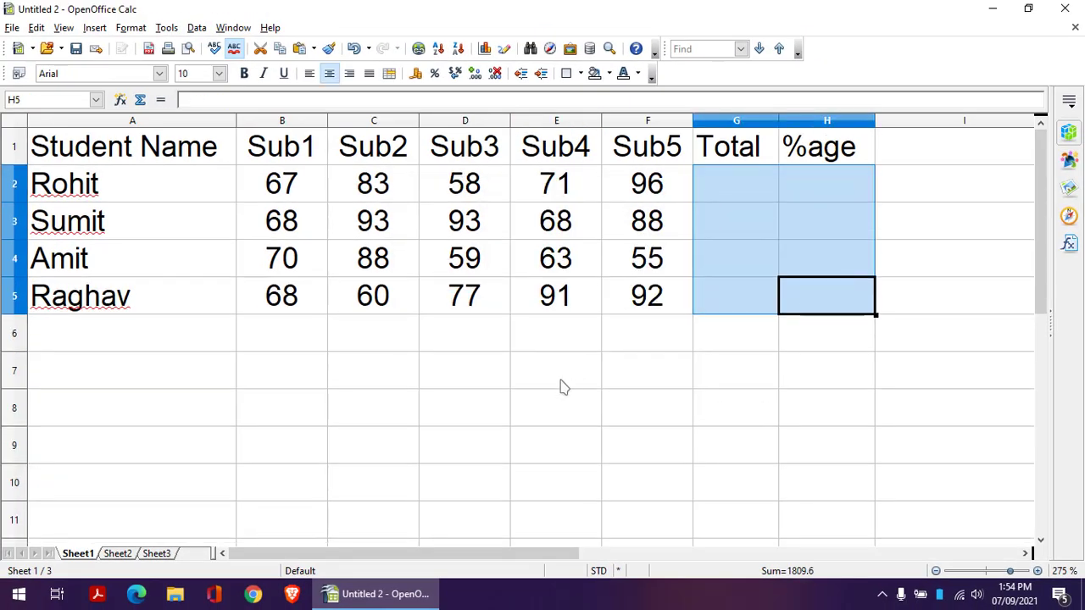
Step: Run Untitled 2 > My > Module1 > Create_Score to fill Total and %age for all students
{"action": "left_click", "coordinate": [166, 27]}
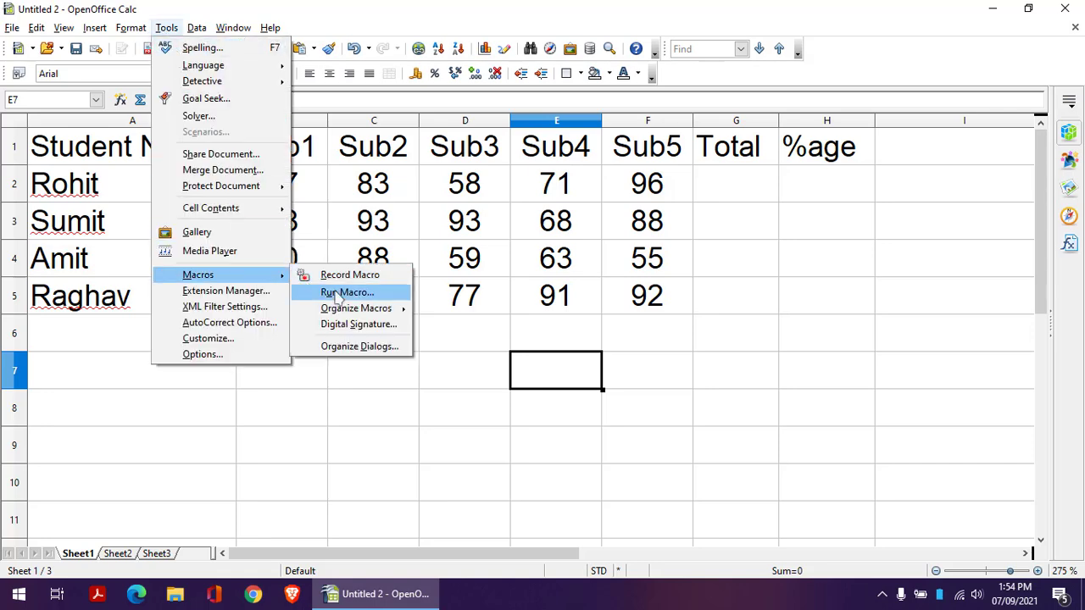
{"action": "left_click", "coordinate": [346, 293]}
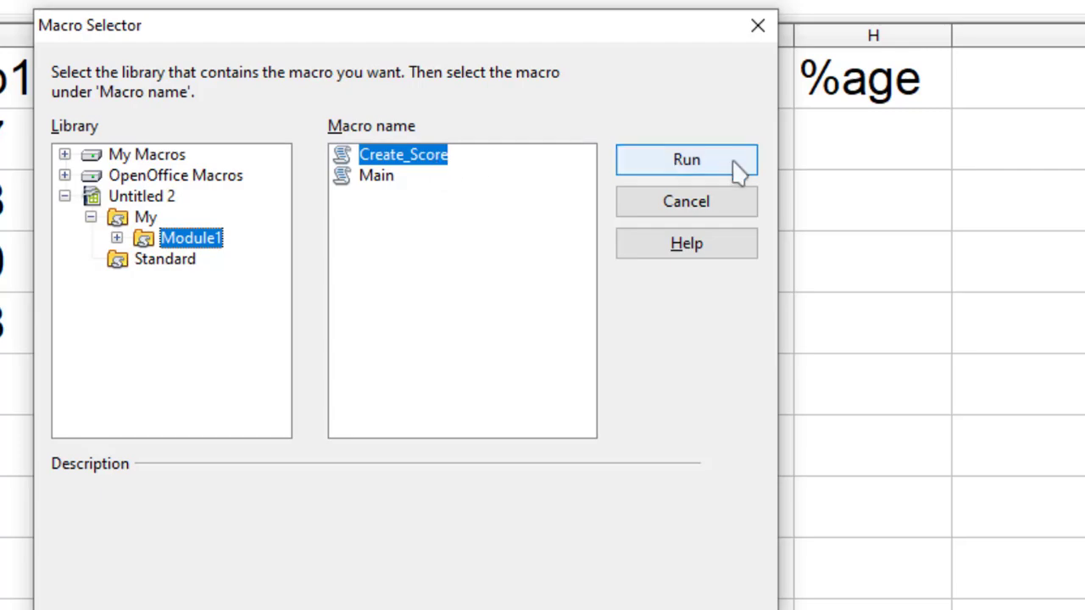
{"action": "left_click", "coordinate": [685, 160]}
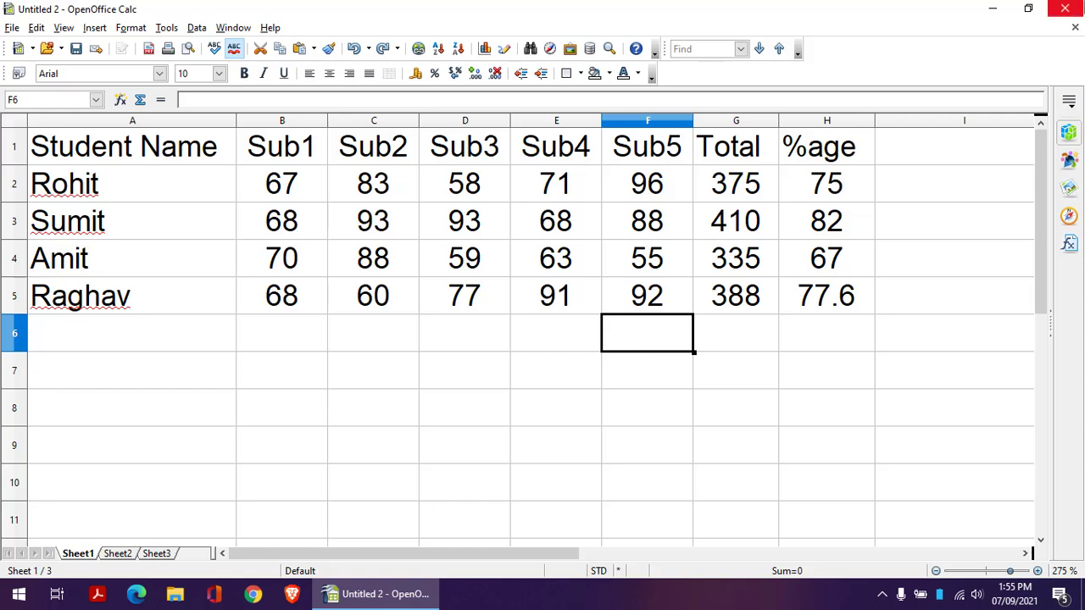
Step: In blank Untitled 1, open the Macro Selector and expand My Macros to look for Create_Score
{"action": "left_click", "coordinate": [1064, 8]}
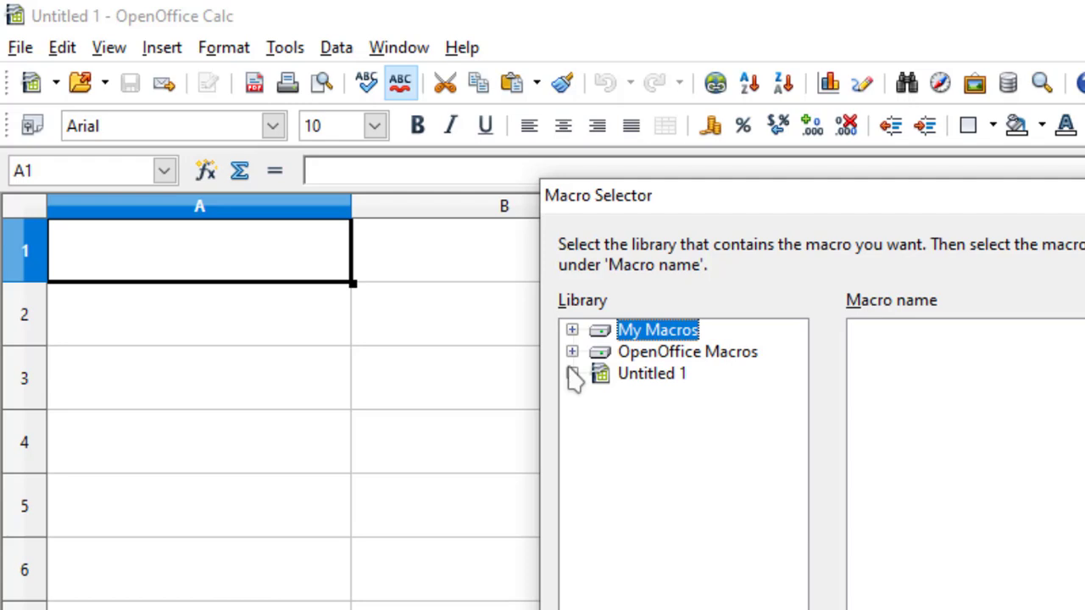
{"action": "left_click", "coordinate": [572, 374]}
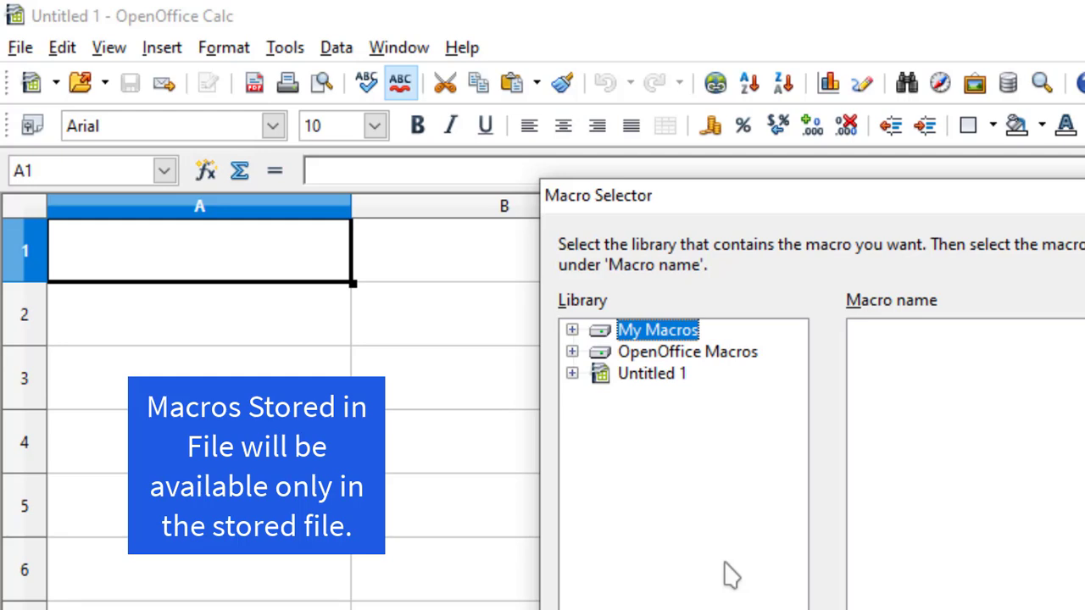
{"action": "mouse_move", "coordinate": [668, 383]}
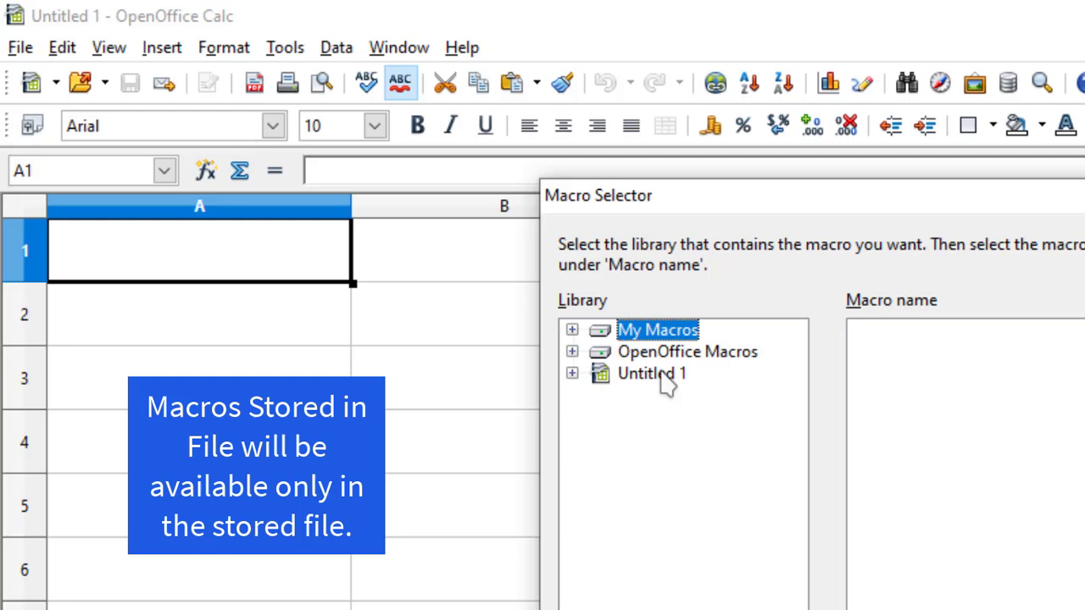
{"action": "left_click", "coordinate": [651, 373]}
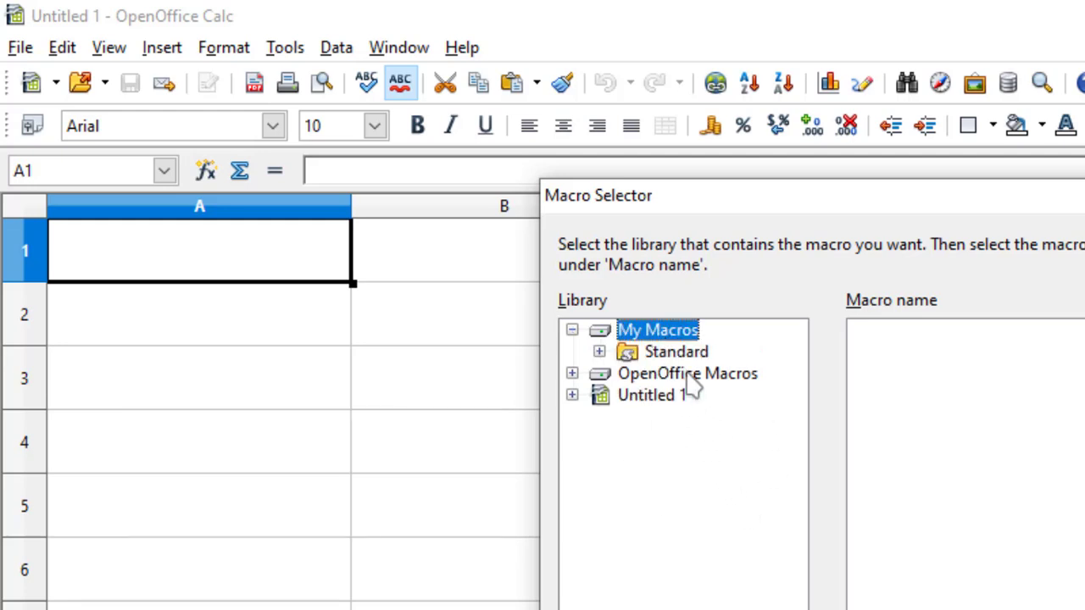
{"action": "mouse_move", "coordinate": [694, 411]}
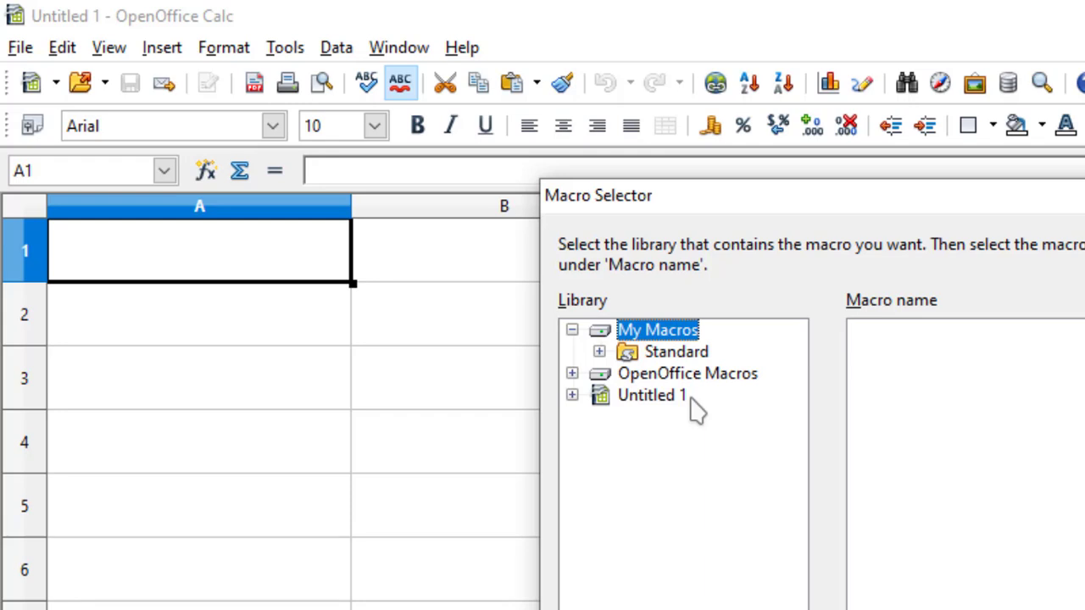